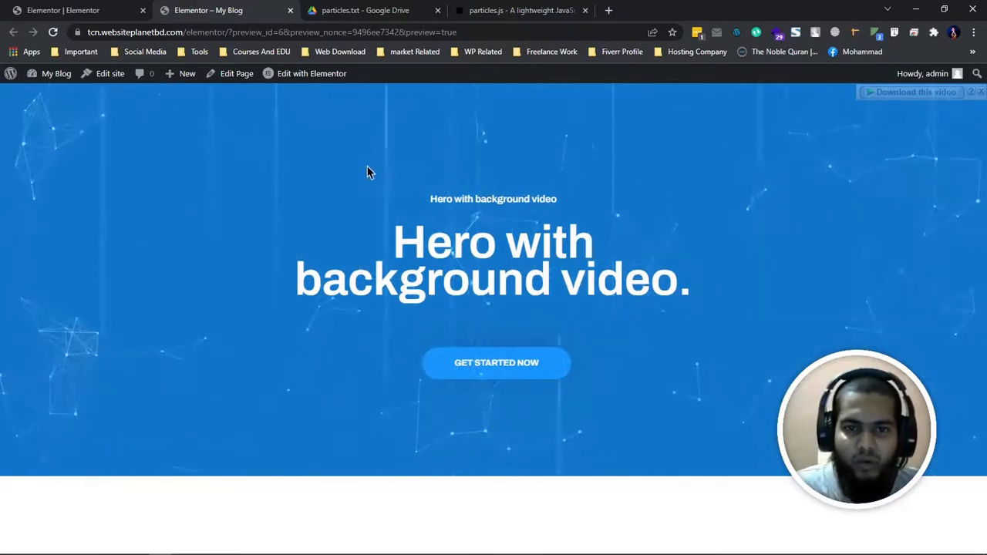
{"action": "mouse_move", "coordinate": [638, 299]}
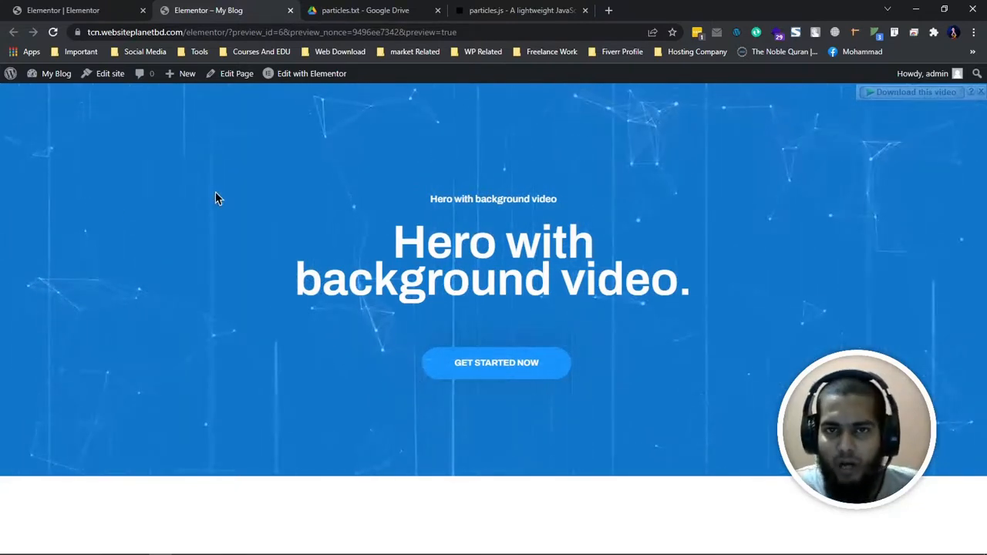
{"action": "mouse_move", "coordinate": [602, 197]}
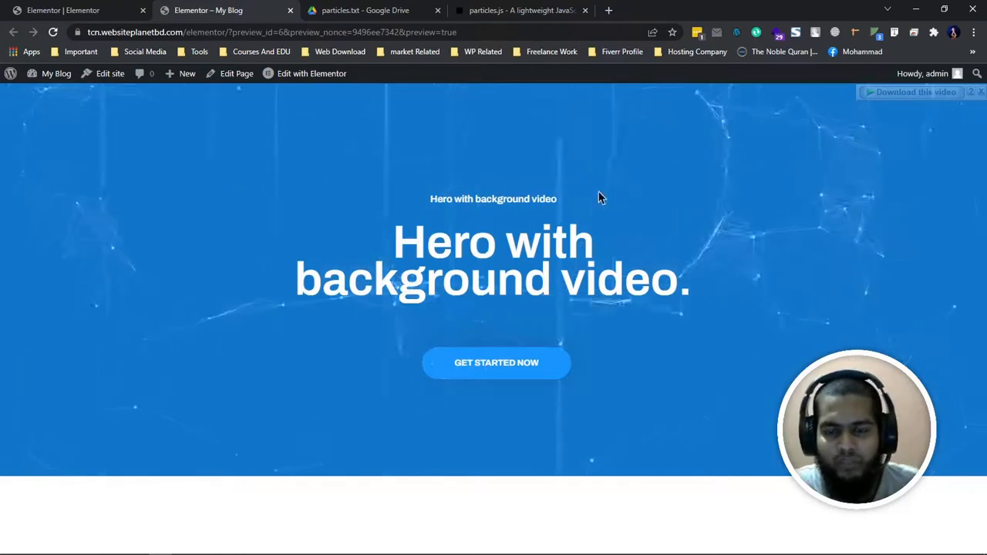
{"action": "mouse_move", "coordinate": [135, 216]}
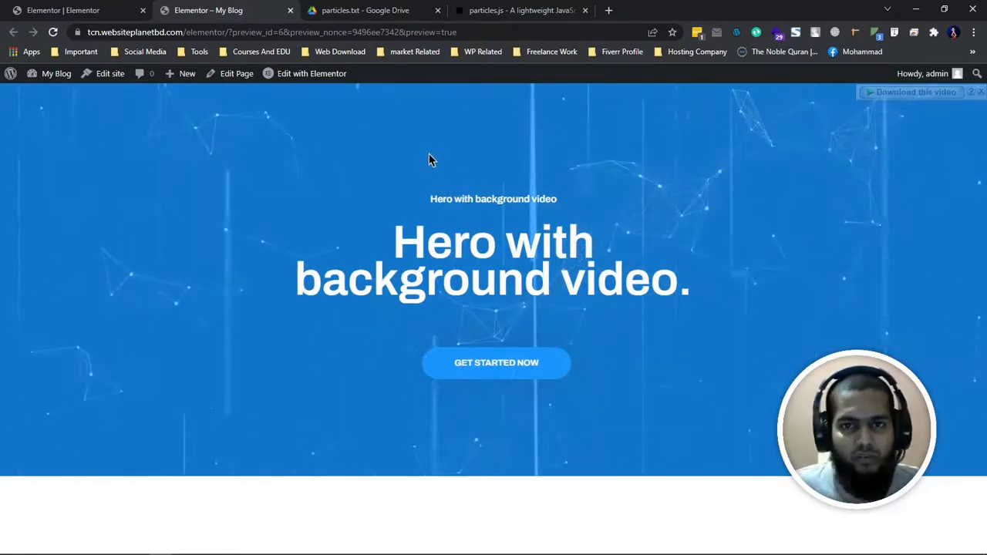
Switch to the particles.js demo and apply the NASA preset
{"action": "left_click", "coordinate": [521, 10]}
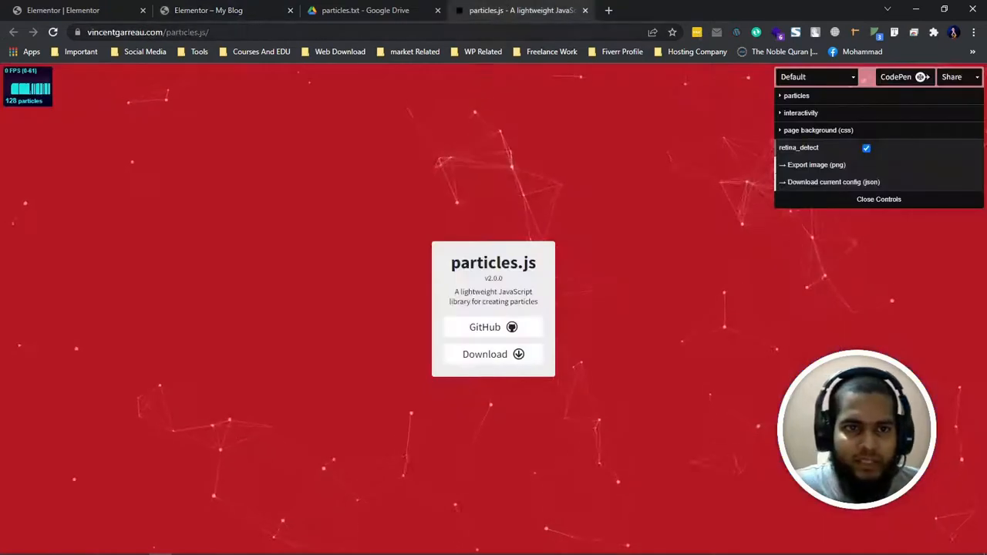
{"action": "mouse_move", "coordinate": [214, 205]}
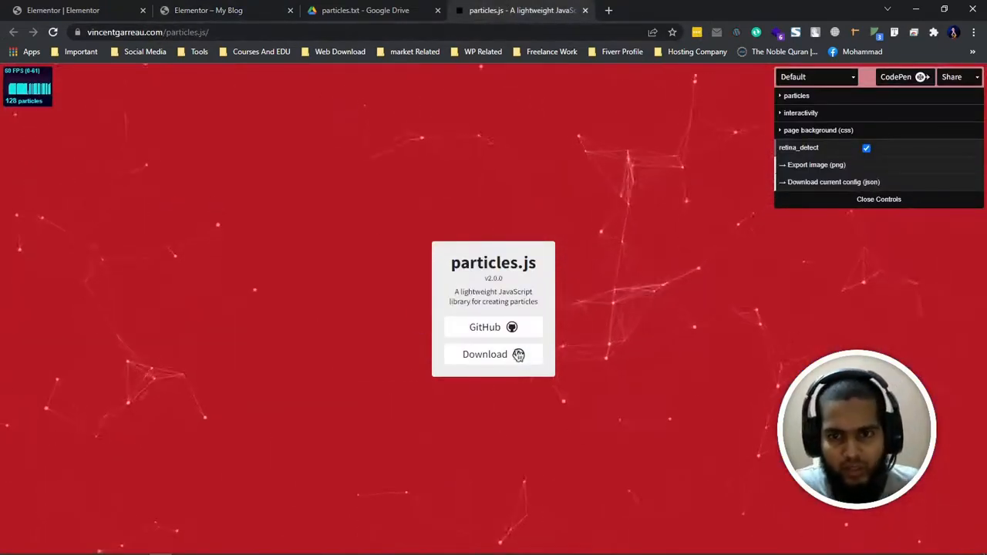
{"action": "mouse_move", "coordinate": [228, 191]}
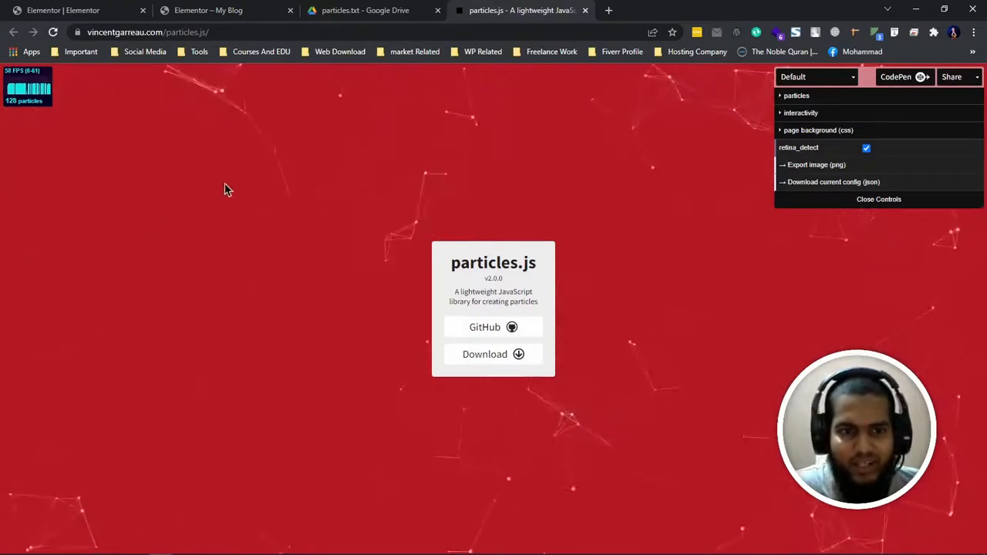
{"action": "mouse_move", "coordinate": [357, 142]}
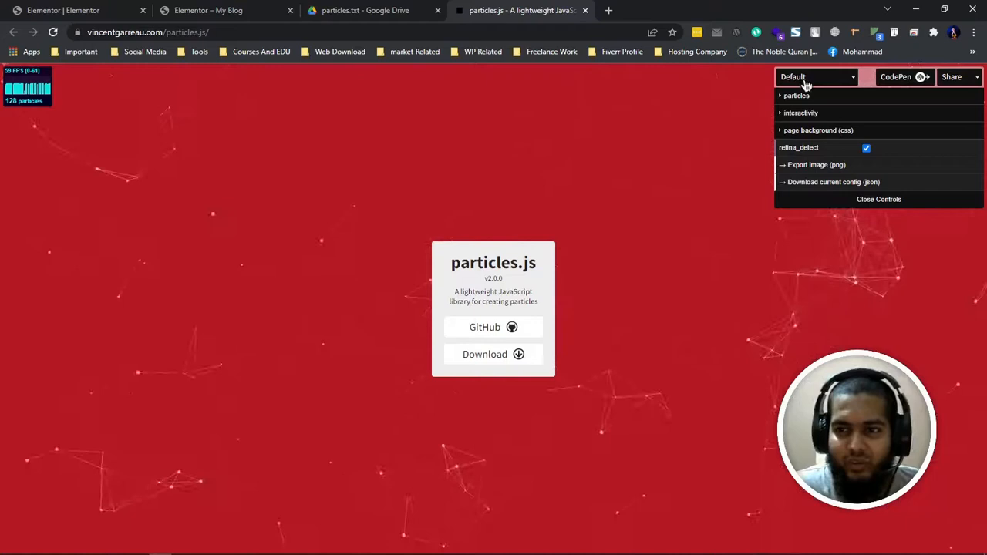
{"action": "left_click", "coordinate": [814, 77]}
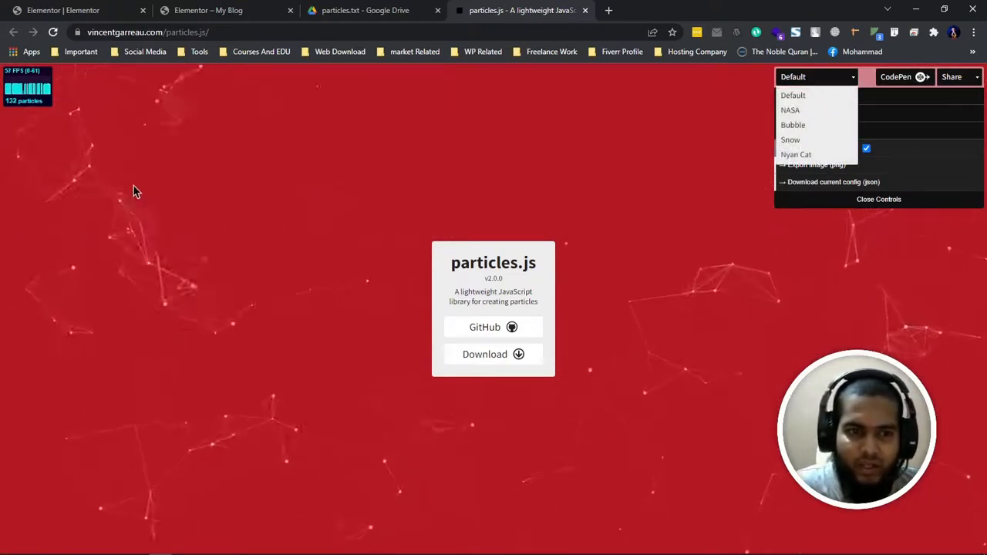
{"action": "mouse_move", "coordinate": [810, 94]}
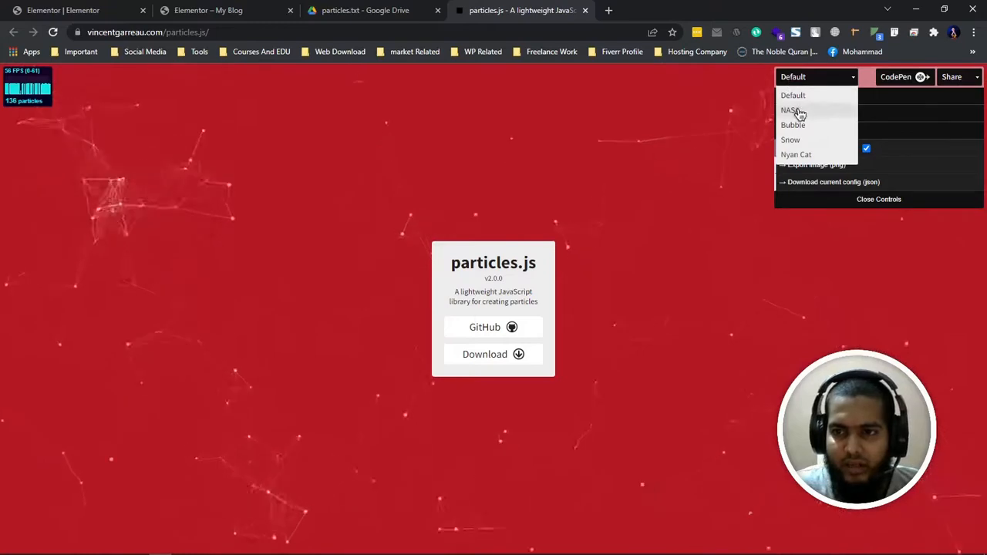
{"action": "left_click", "coordinate": [789, 109]}
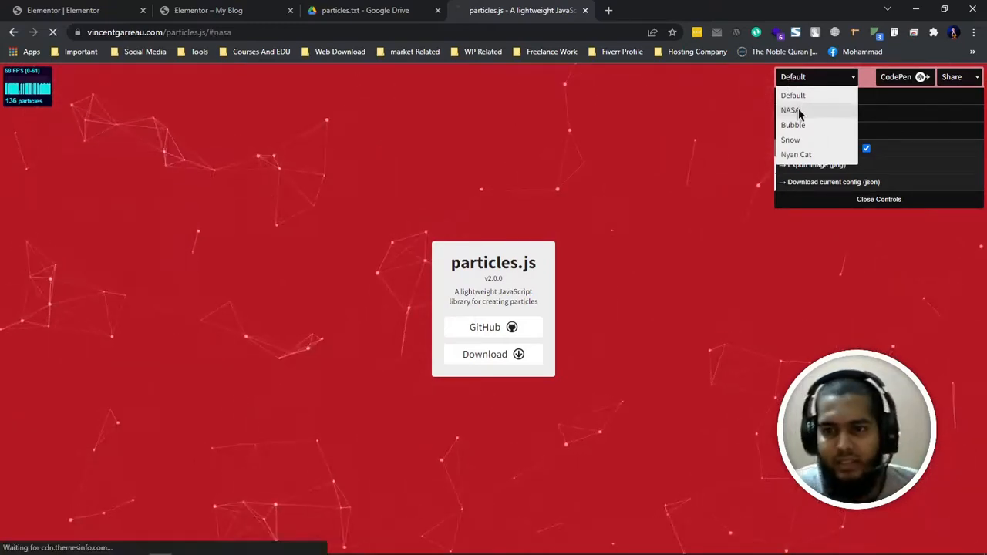
{"action": "left_click", "coordinate": [790, 109]}
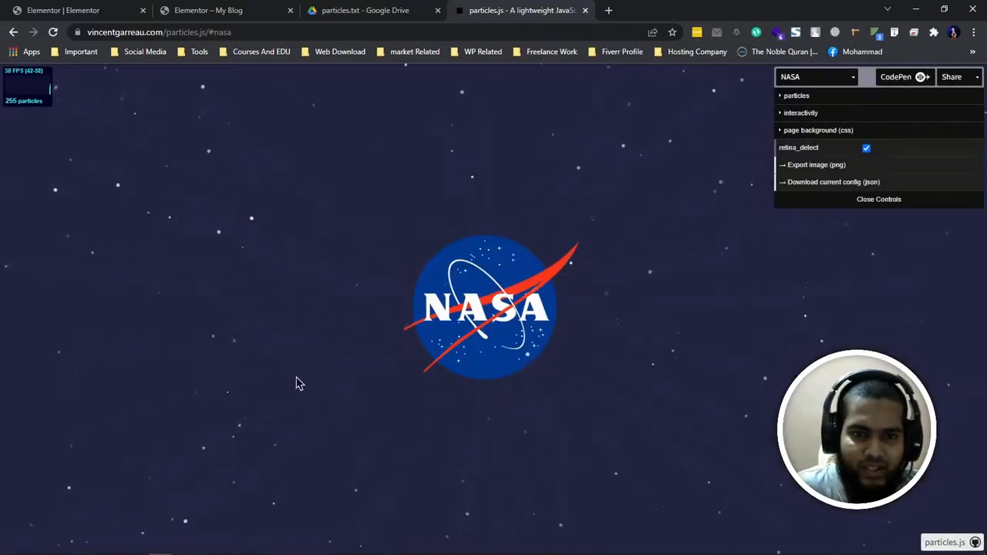
{"action": "mouse_move", "coordinate": [691, 237]}
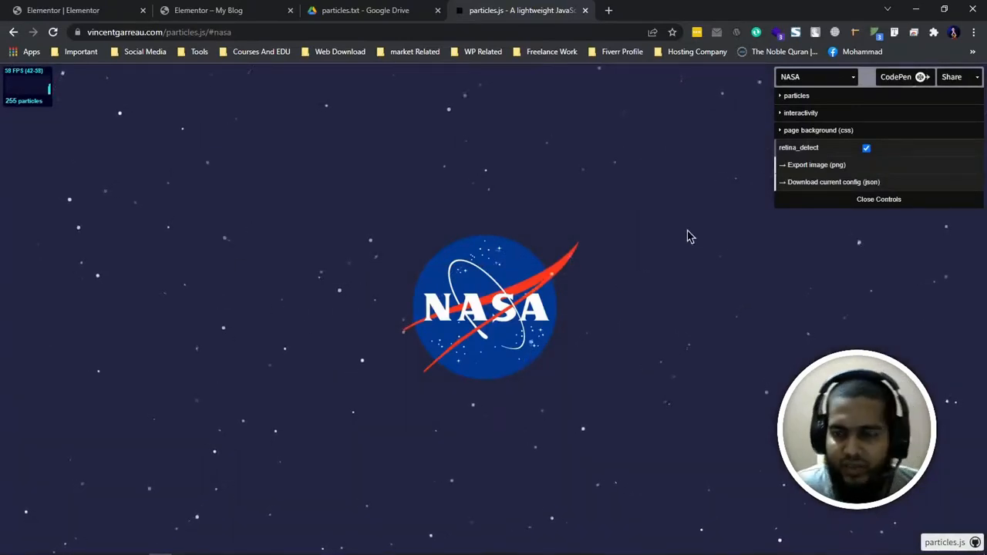
Try the Bubble preset, then return to the Default red particle network
{"action": "left_click", "coordinate": [816, 77]}
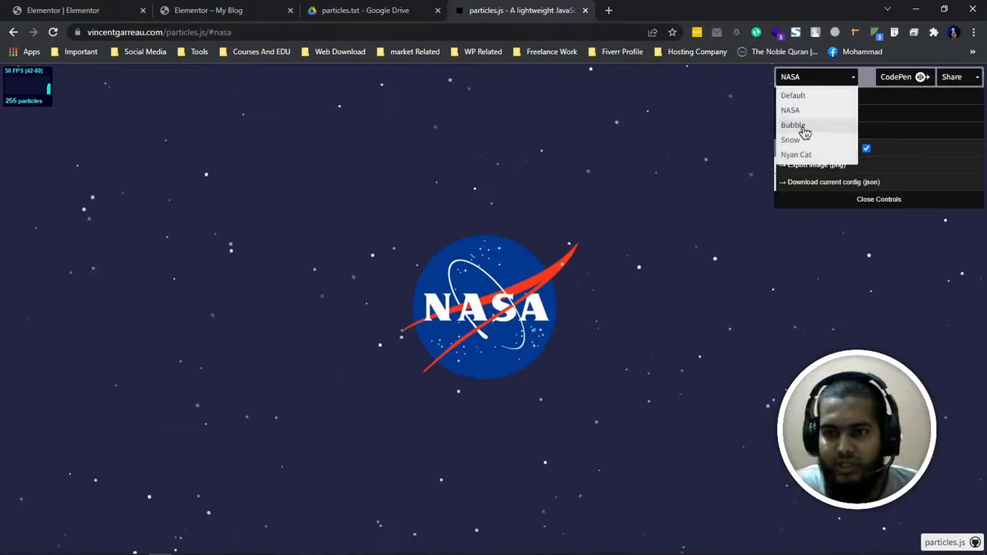
{"action": "left_click", "coordinate": [792, 125]}
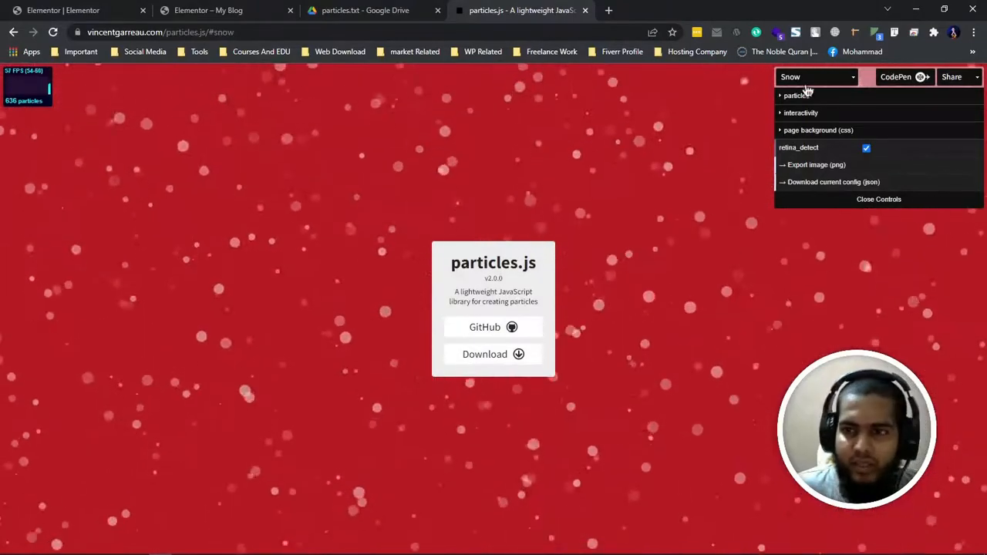
{"action": "left_click", "coordinate": [816, 77]}
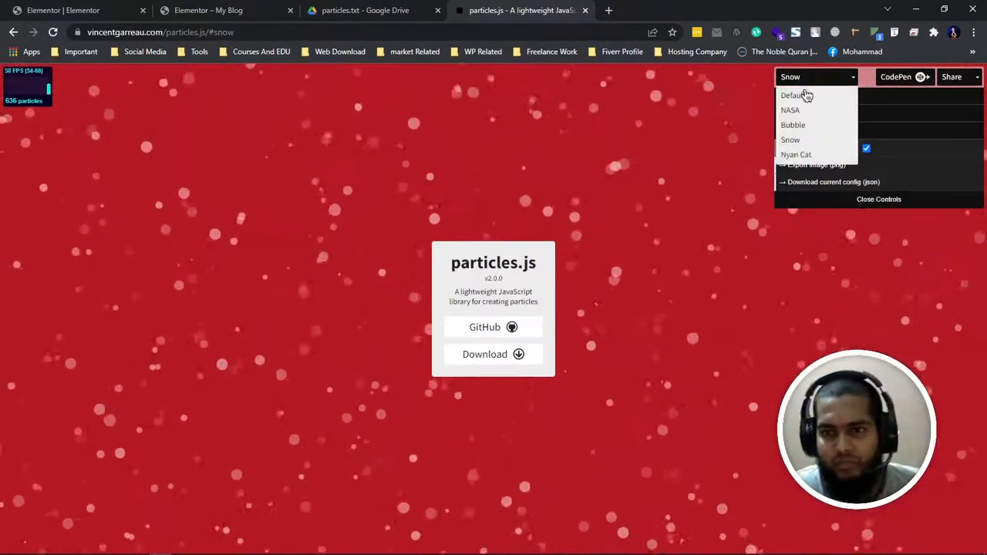
{"action": "left_click", "coordinate": [793, 95]}
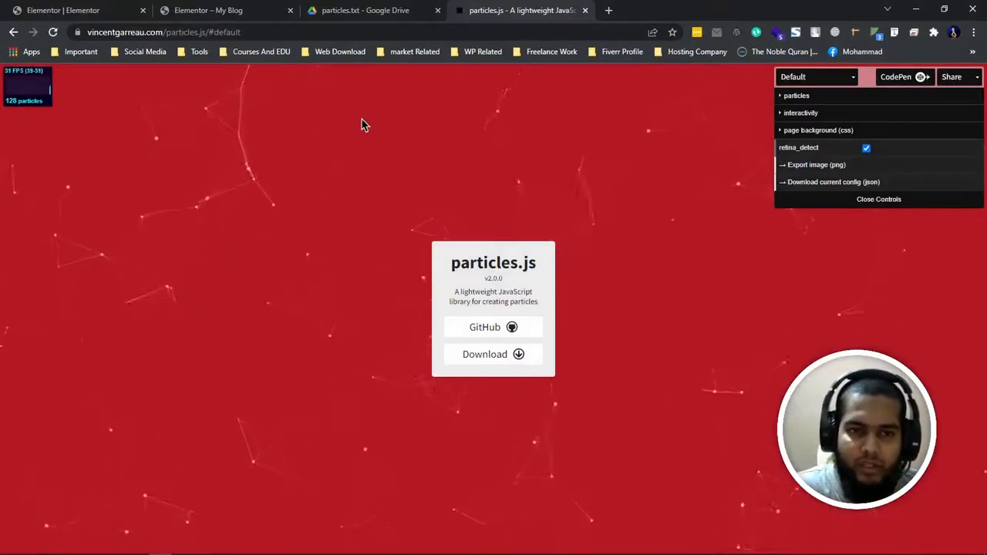
{"action": "mouse_move", "coordinate": [740, 358]}
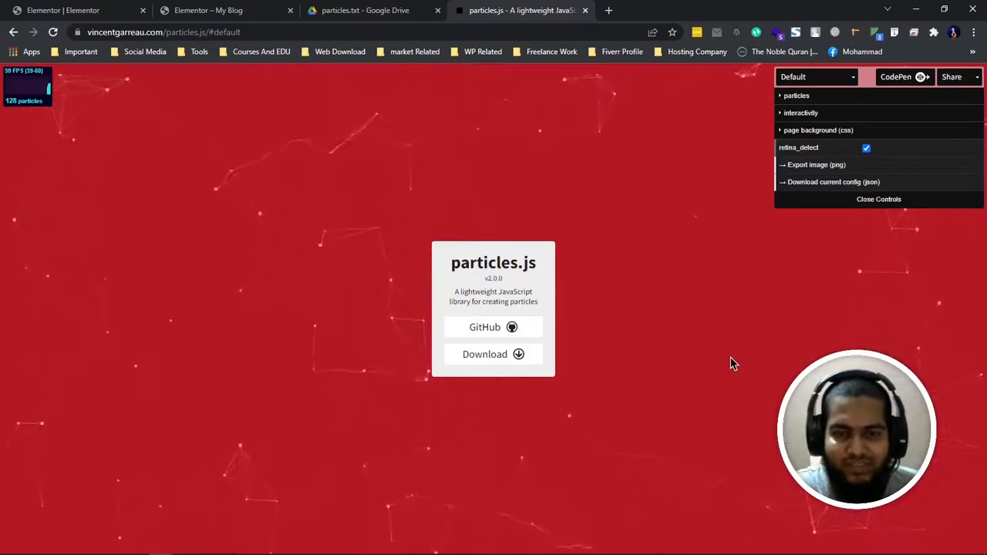
{"action": "mouse_move", "coordinate": [324, 178]}
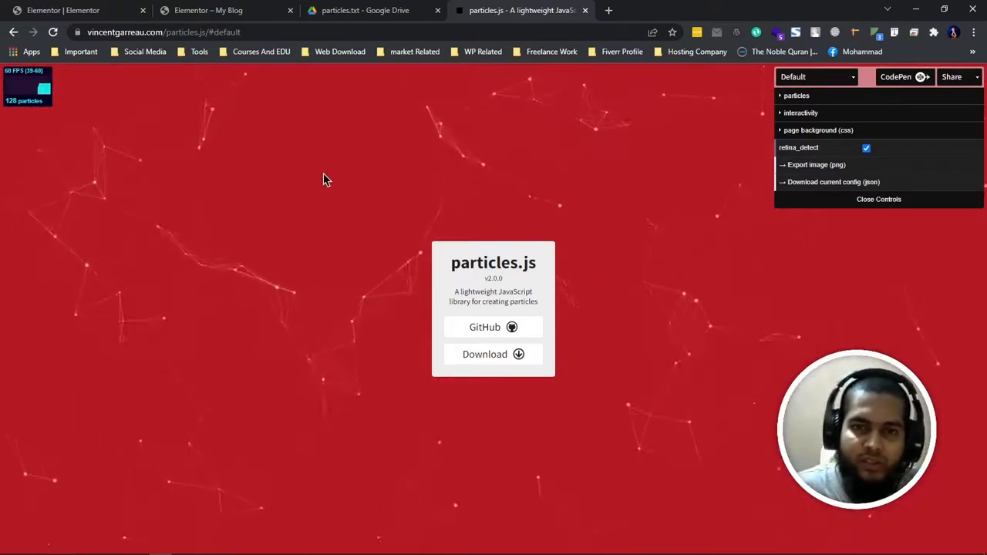
{"action": "mouse_move", "coordinate": [316, 293]}
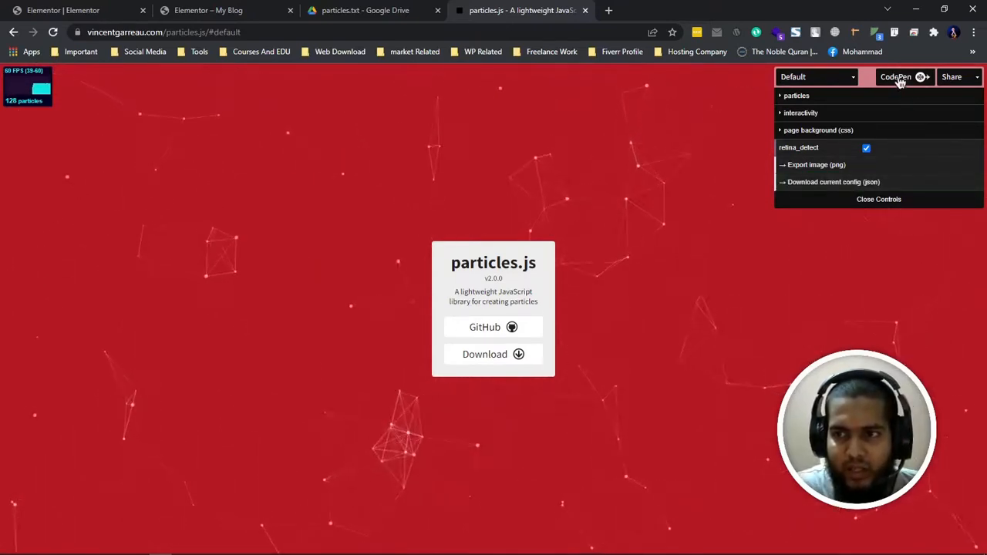
Send the demo to a CodePen pen, then bring up particles.txt in Google Drive
{"action": "left_click", "coordinate": [895, 77]}
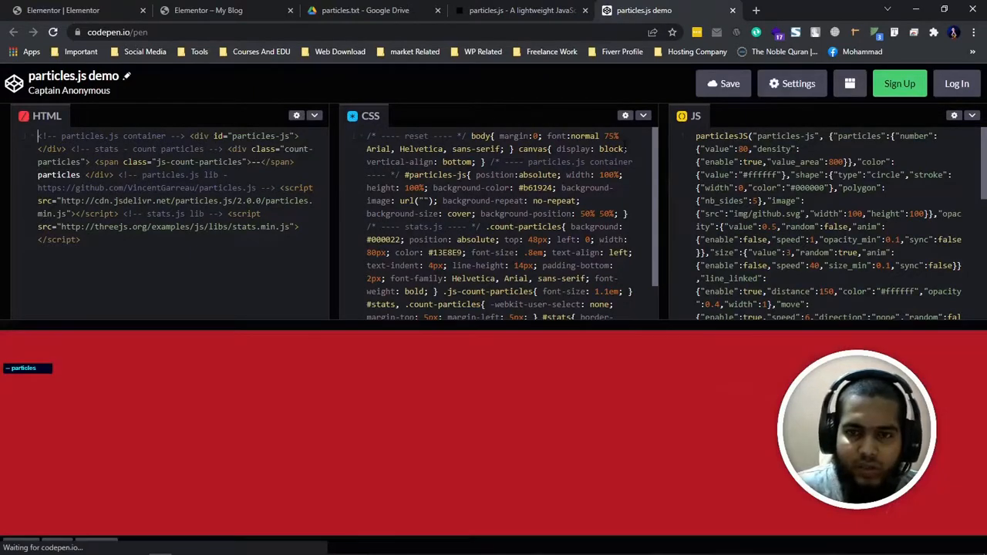
{"action": "left_click", "coordinate": [365, 9]}
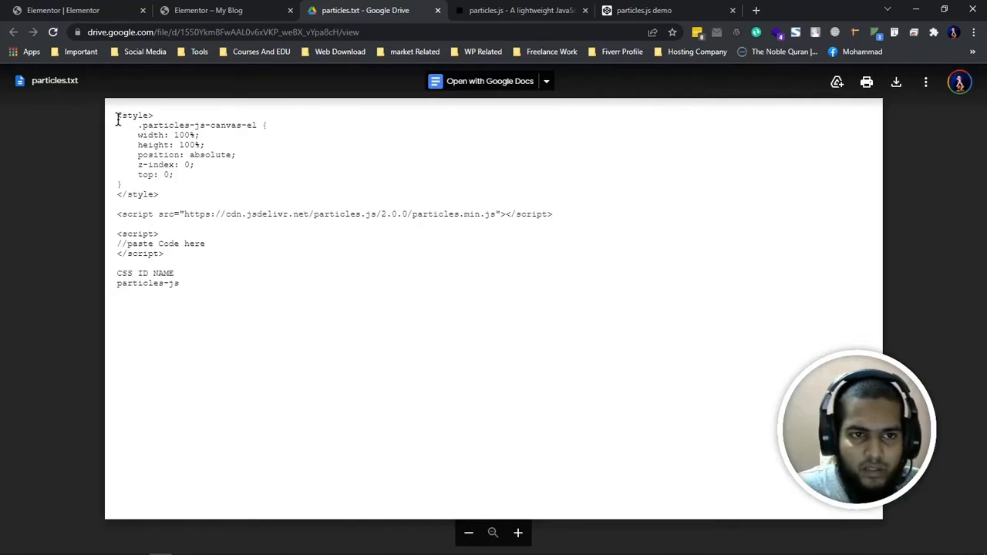
Select the canvas style block and CDN script snippet in particles.txt for copying
{"action": "left_click_drag", "start_coordinate": [117, 114], "coordinate": [163, 253]}
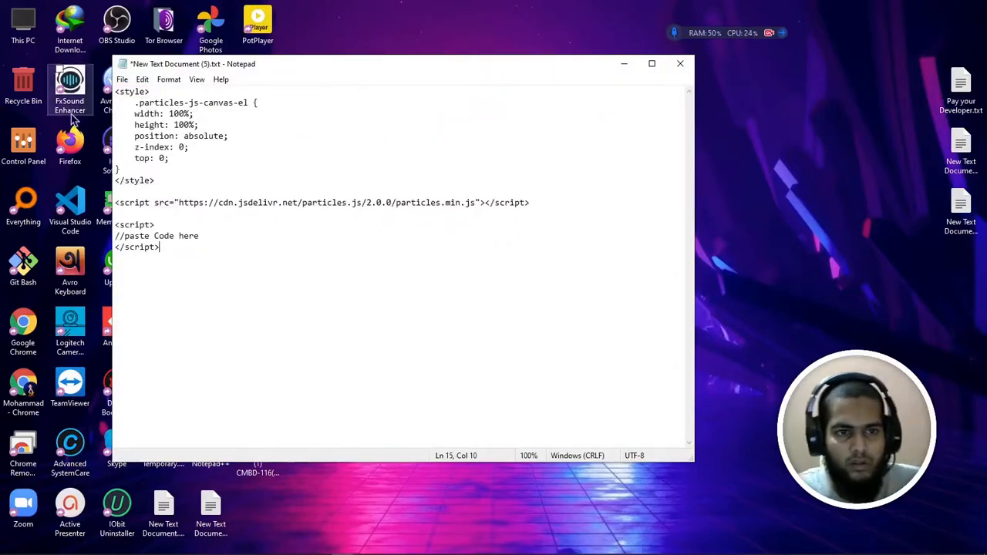
Paste the particlesJS configuration over the //paste Code here line and select all the Notepad text
{"action": "left_click", "coordinate": [137, 114]}
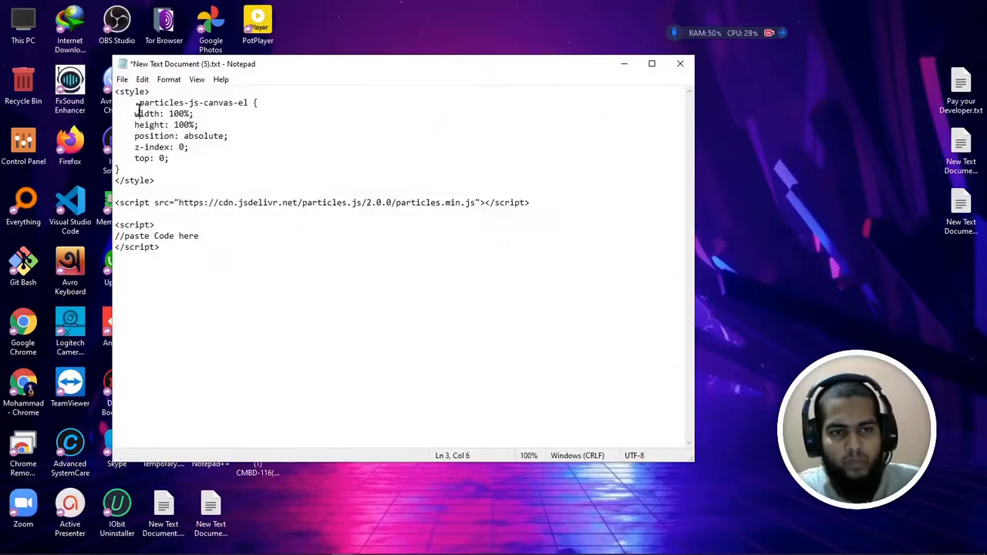
{"action": "left_click", "coordinate": [118, 236]}
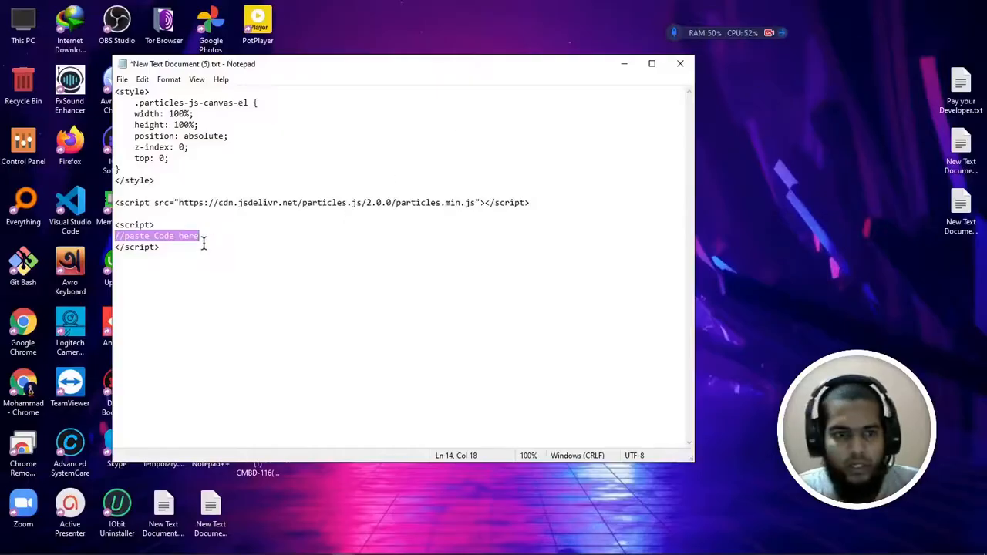
{"action": "key", "text": "ctrl+v"}
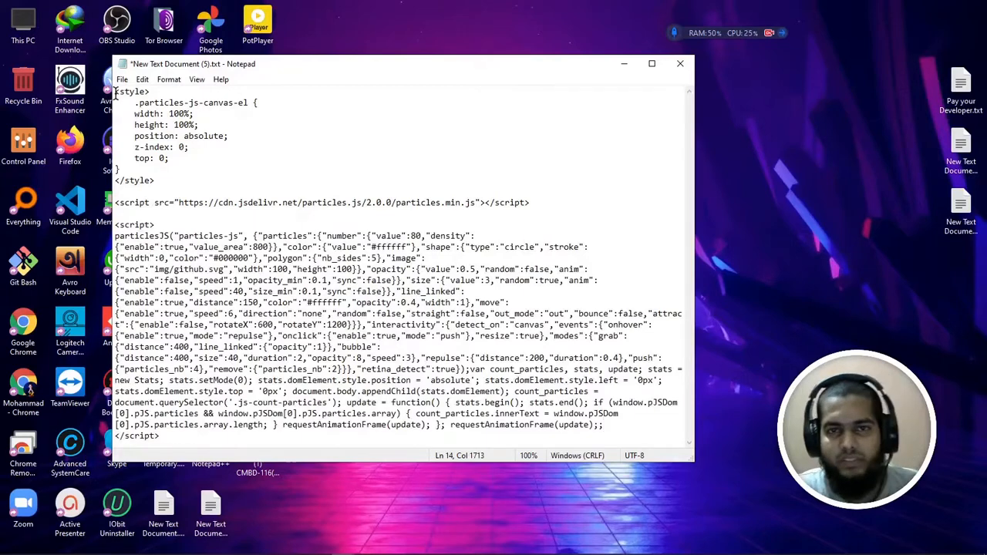
{"action": "key", "text": "ctrl+a"}
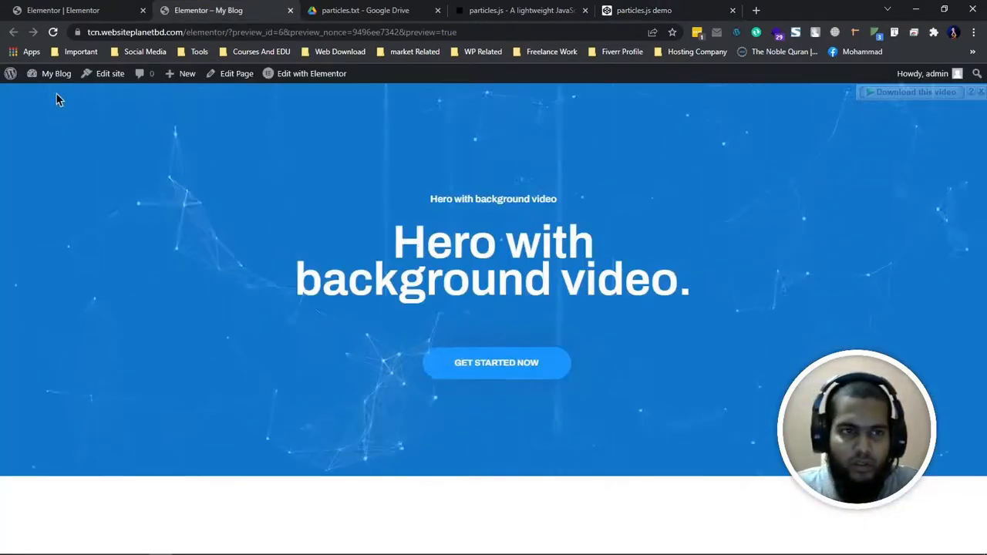
Go to the WordPress dashboard from the admin bar
{"action": "left_click", "coordinate": [56, 74]}
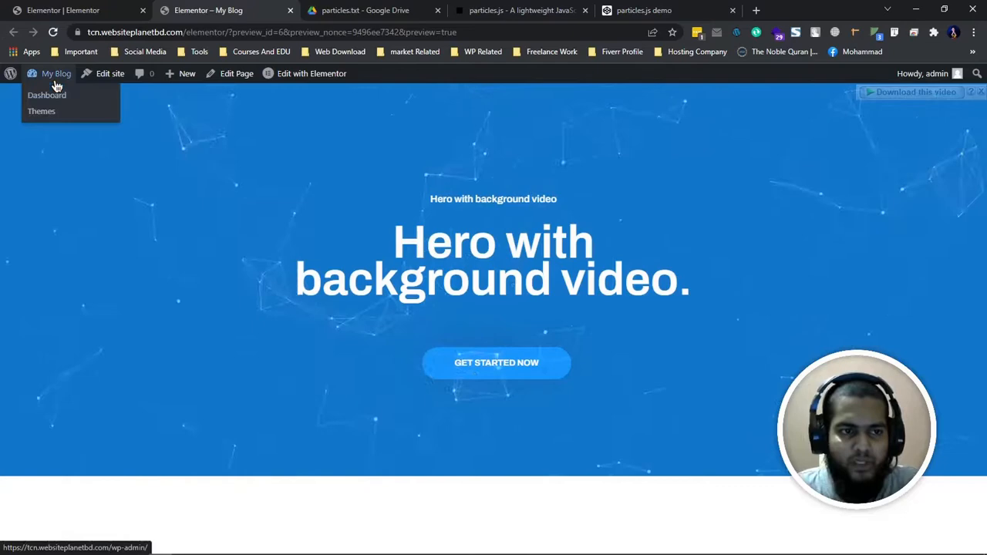
{"action": "left_click", "coordinate": [46, 96]}
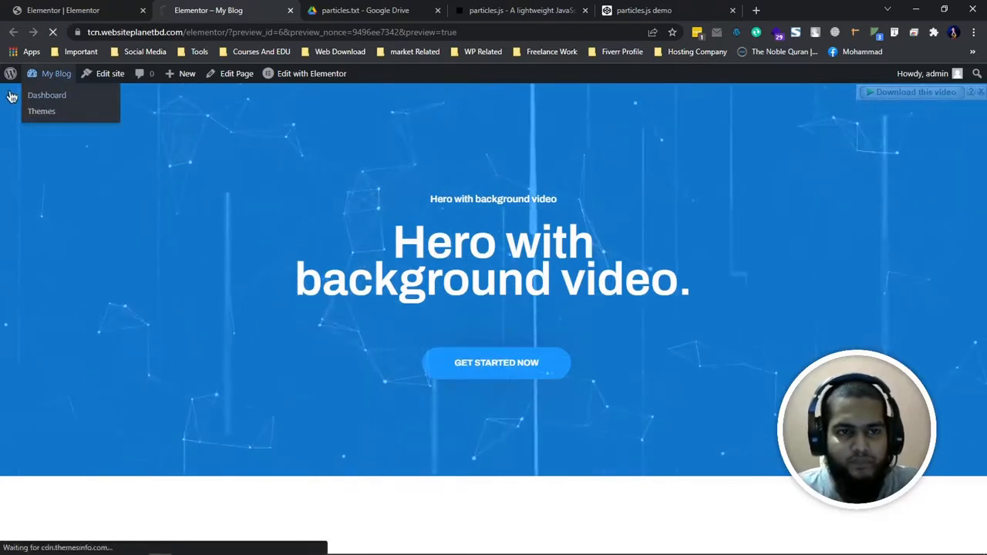
{"action": "left_click", "coordinate": [46, 95]}
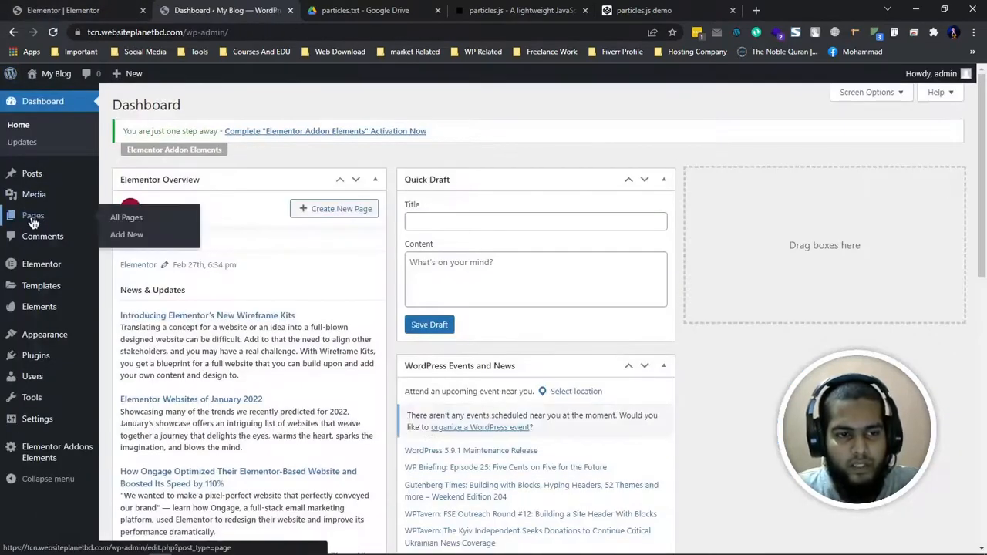
From Pages > All Pages, start a new blank page
{"action": "left_click", "coordinate": [126, 216]}
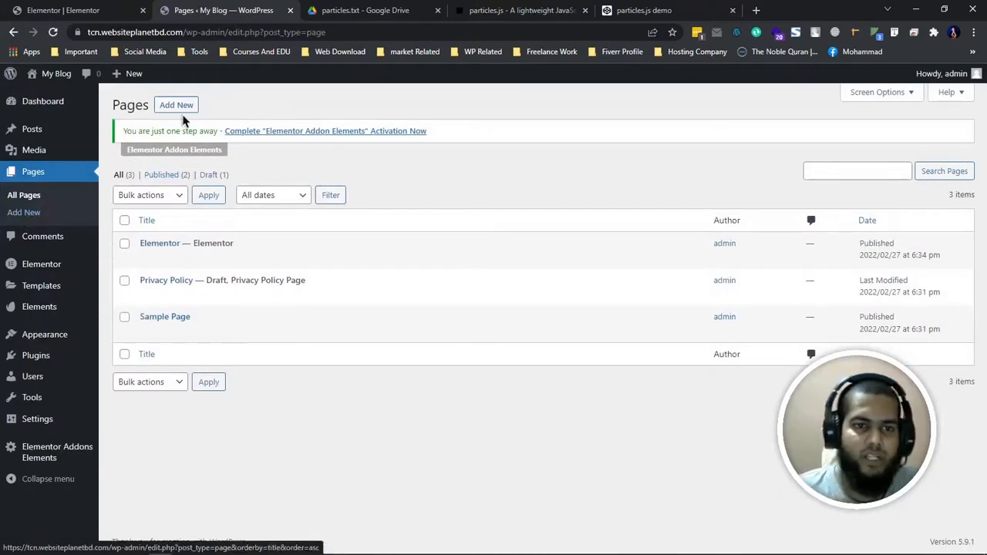
{"action": "left_click", "coordinate": [176, 105]}
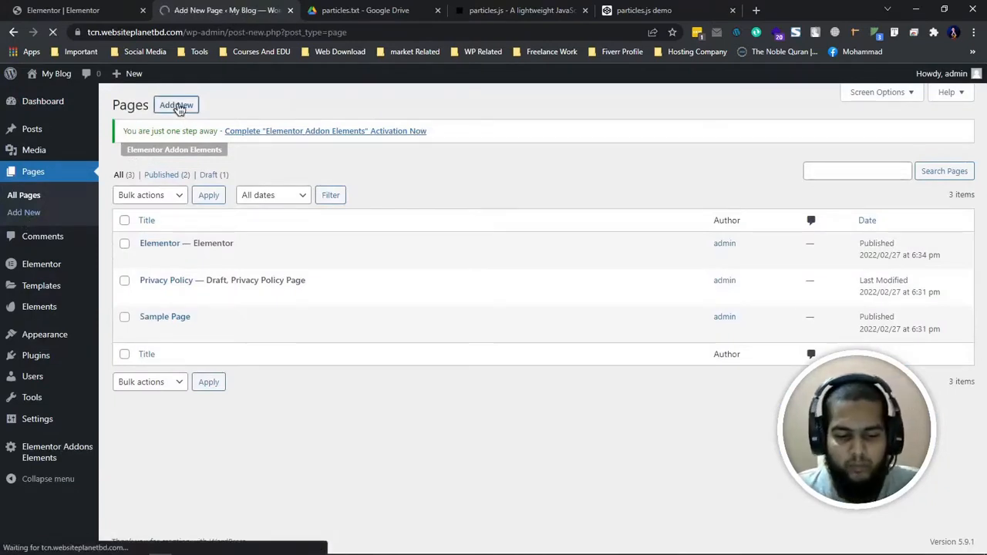
{"action": "left_click", "coordinate": [176, 105]}
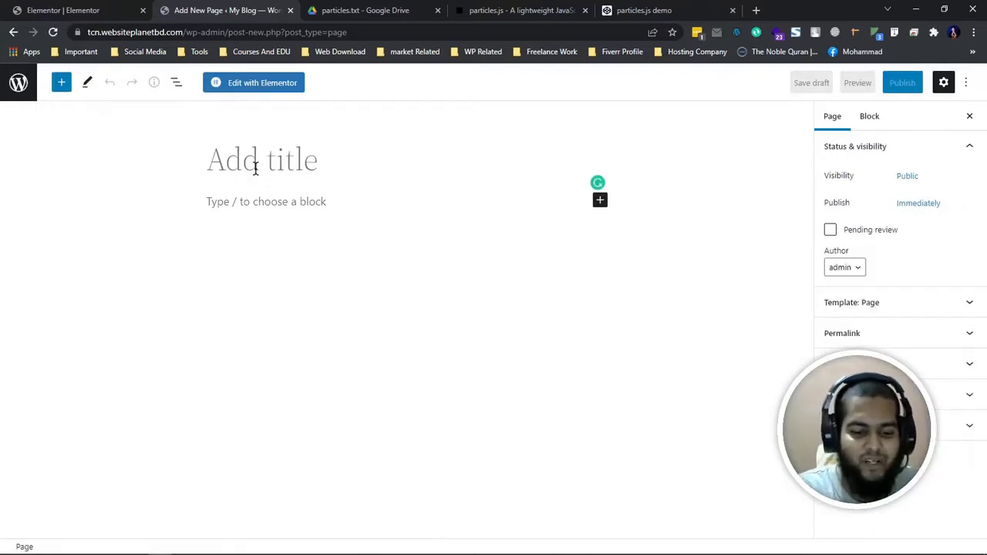
Title the page 'Home' and publish it
{"action": "type", "text": "Home"}
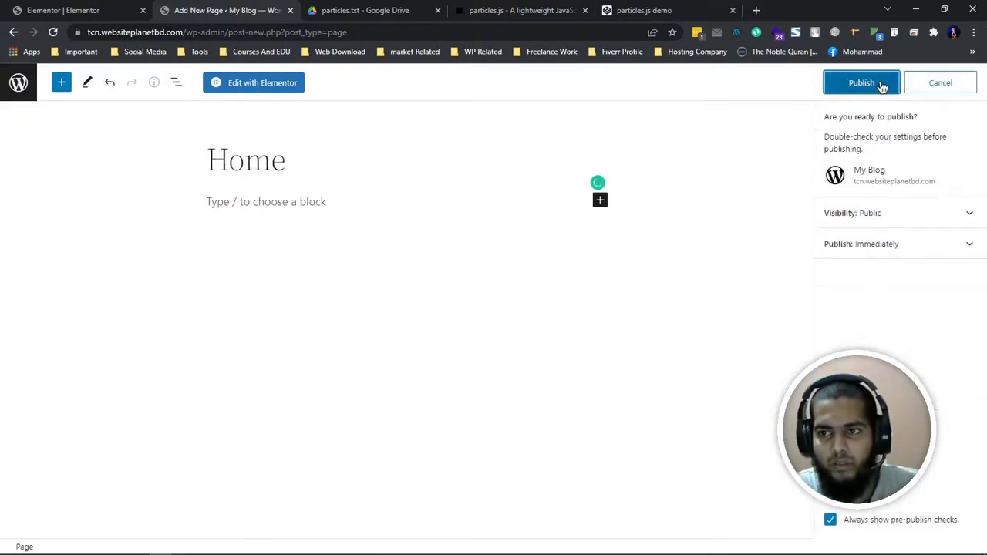
{"action": "left_click", "coordinate": [860, 83]}
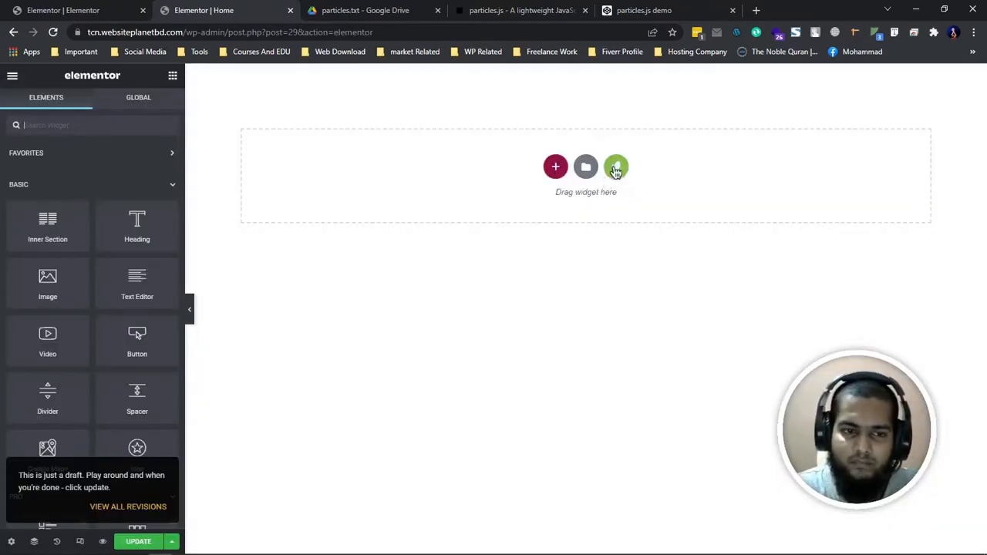
Insert the Hero - Video Background template from the Free Blocks library
{"action": "left_click", "coordinate": [616, 166]}
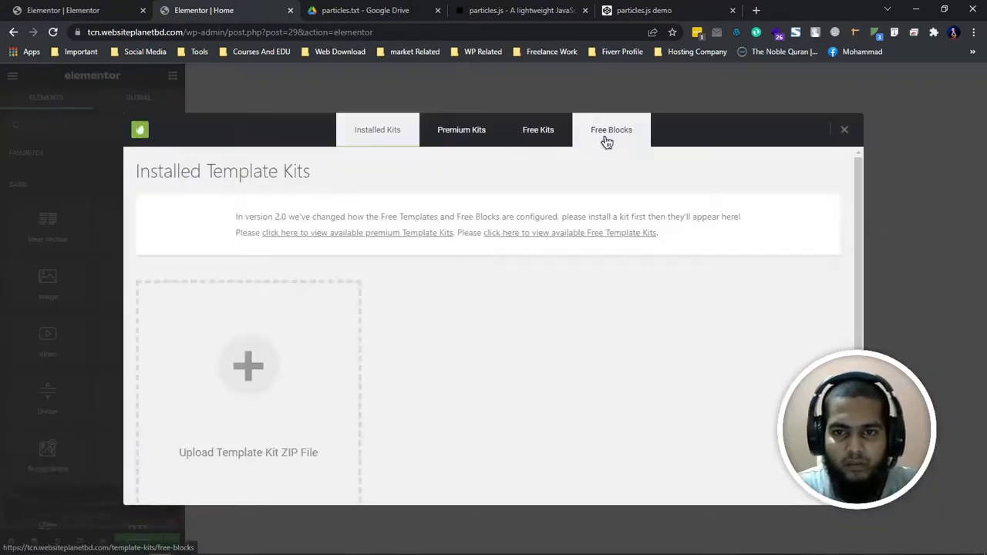
{"action": "left_click", "coordinate": [610, 130]}
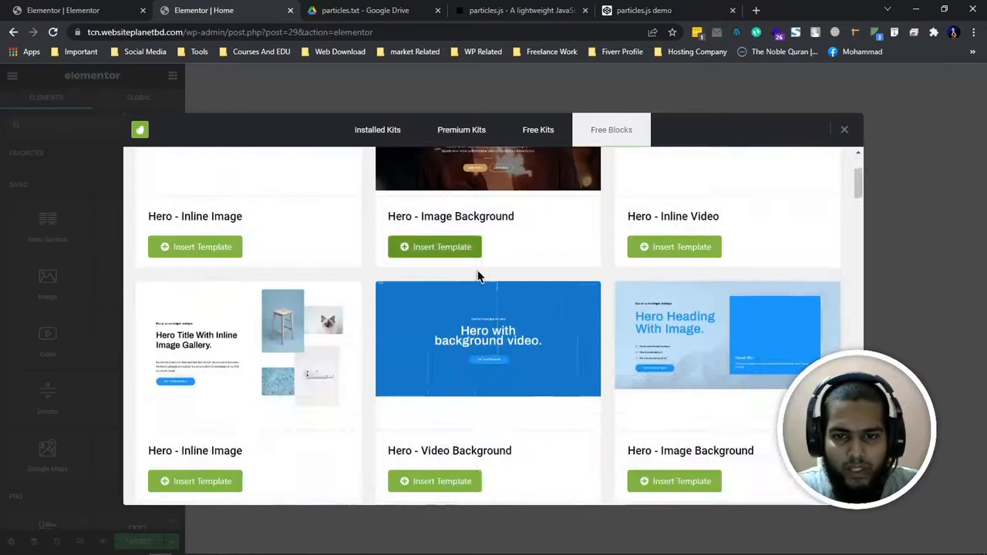
{"action": "scroll", "scroll_direction": "down", "scroll_amount": 3}
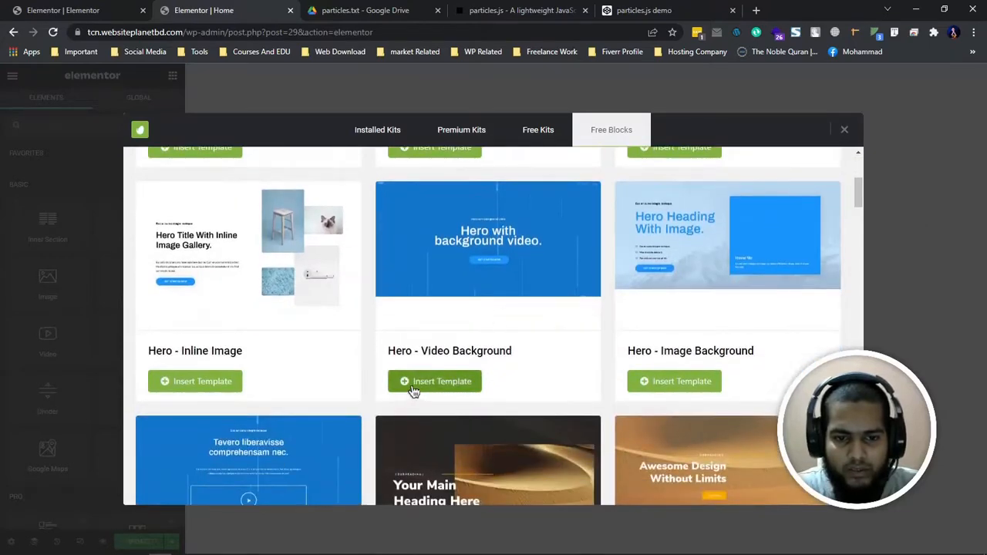
{"action": "left_click", "coordinate": [435, 381]}
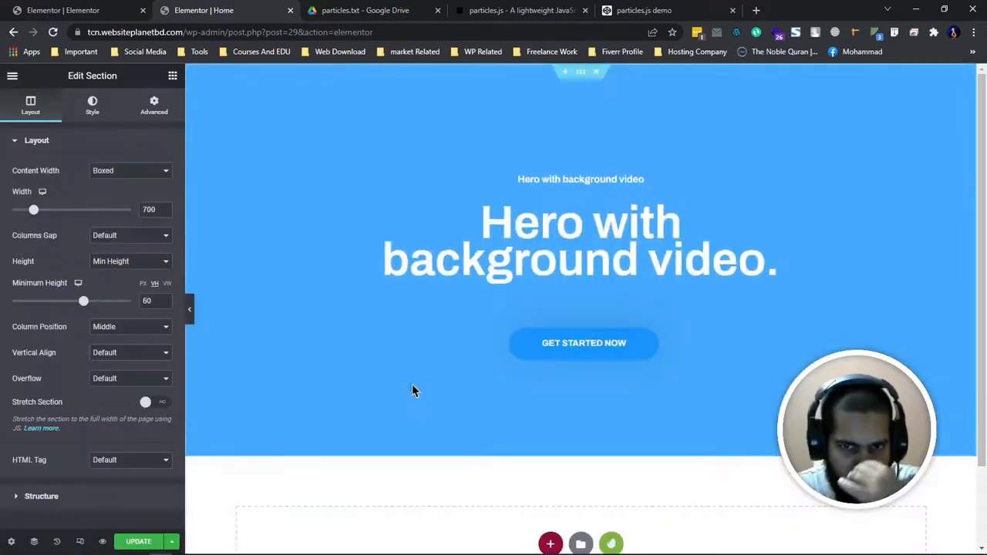
Set the hero section's content width to Full Width
{"action": "scroll", "scroll_direction": "down", "scroll_amount": 3}
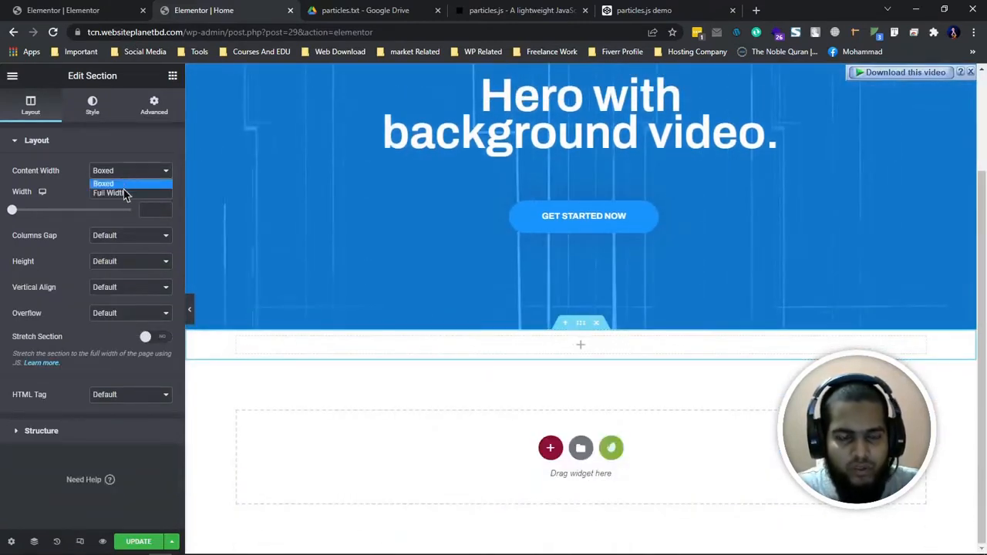
{"action": "left_click", "coordinate": [117, 193]}
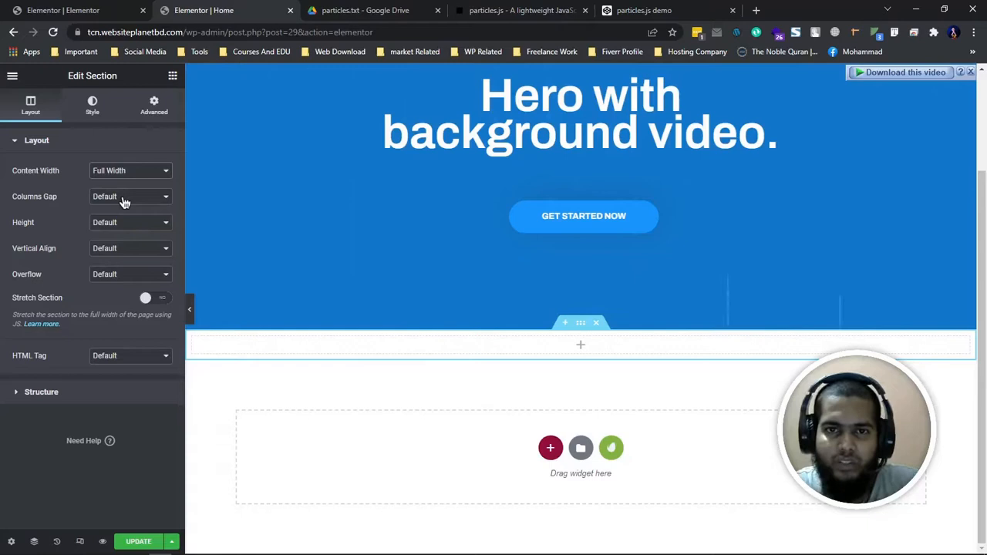
{"action": "mouse_move", "coordinate": [539, 324]}
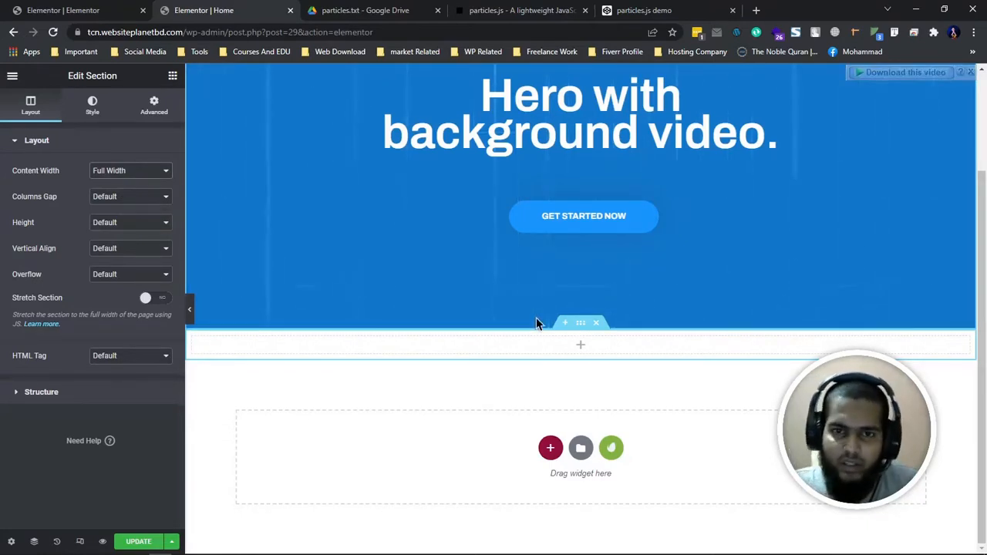
{"action": "mouse_move", "coordinate": [580, 323]}
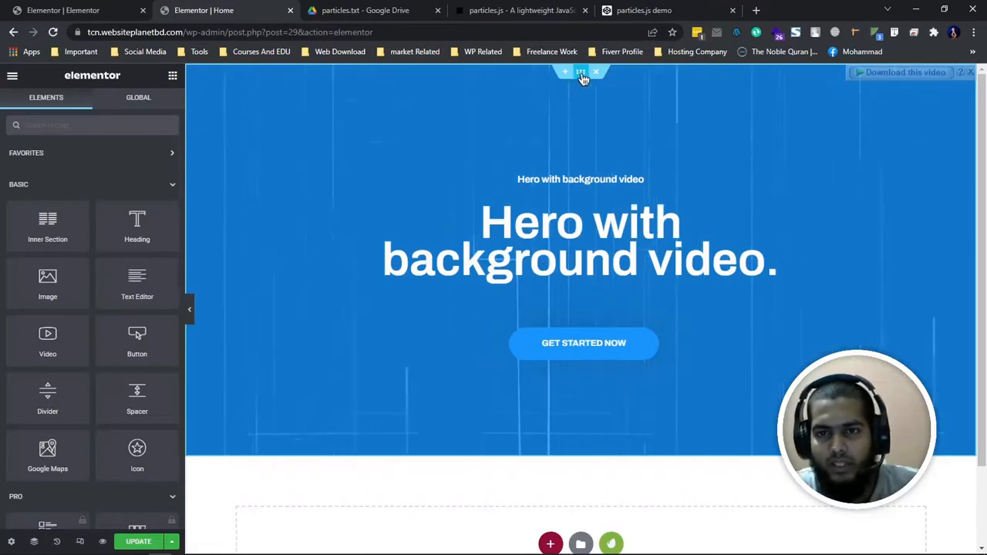
Select the hero section, then grab 'particles-js' under CSS ID NAME in particles.txt
{"action": "left_click", "coordinate": [580, 74]}
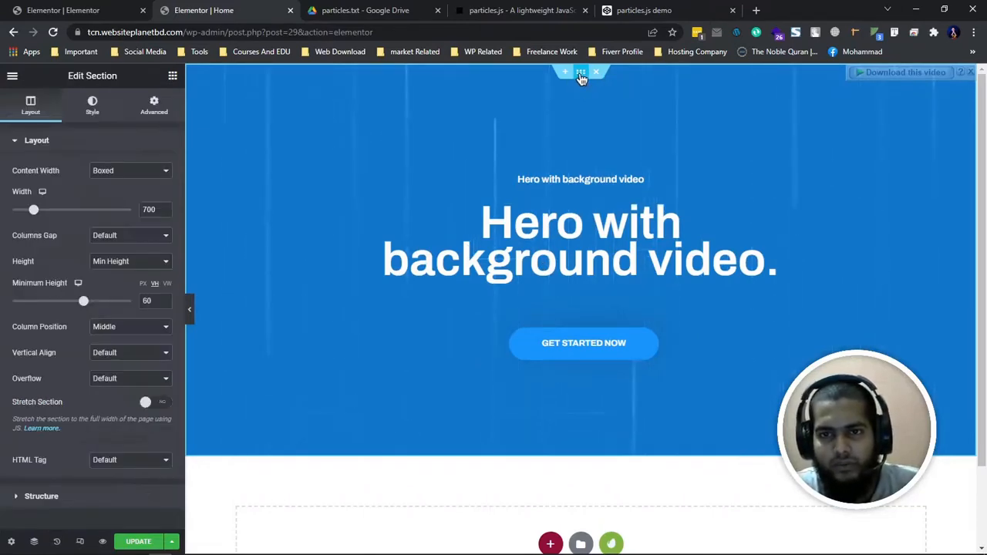
{"action": "left_click", "coordinate": [364, 9]}
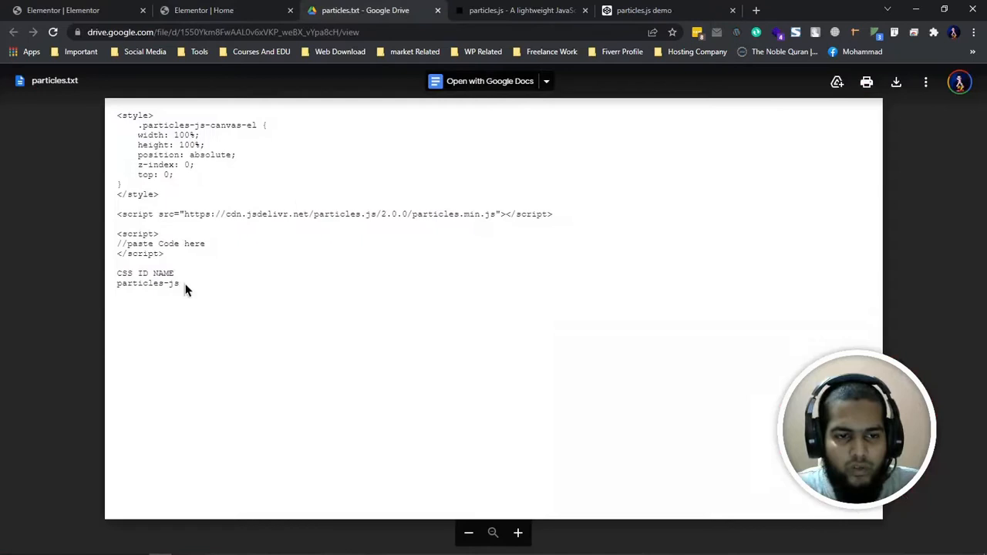
{"action": "double_click", "coordinate": [145, 273]}
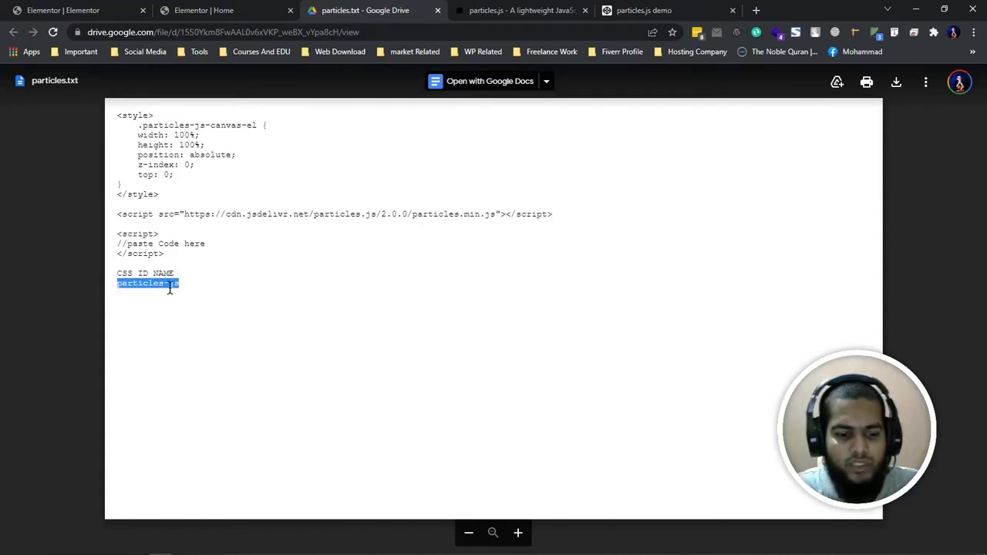
{"action": "mouse_move", "coordinate": [285, 6]}
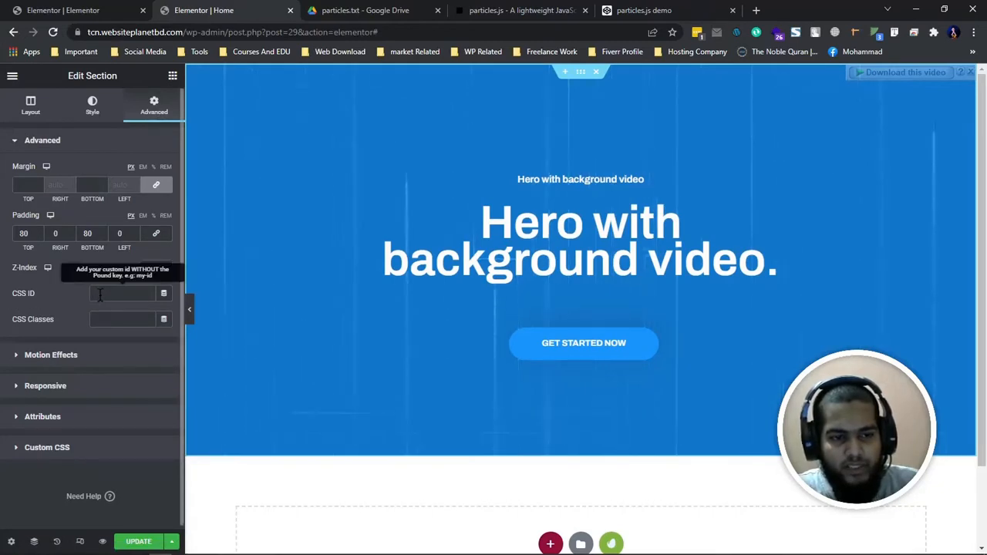
Enter 'particles-js' as the hero section's CSS ID and select the empty section below
{"action": "type", "text": "particles-js"}
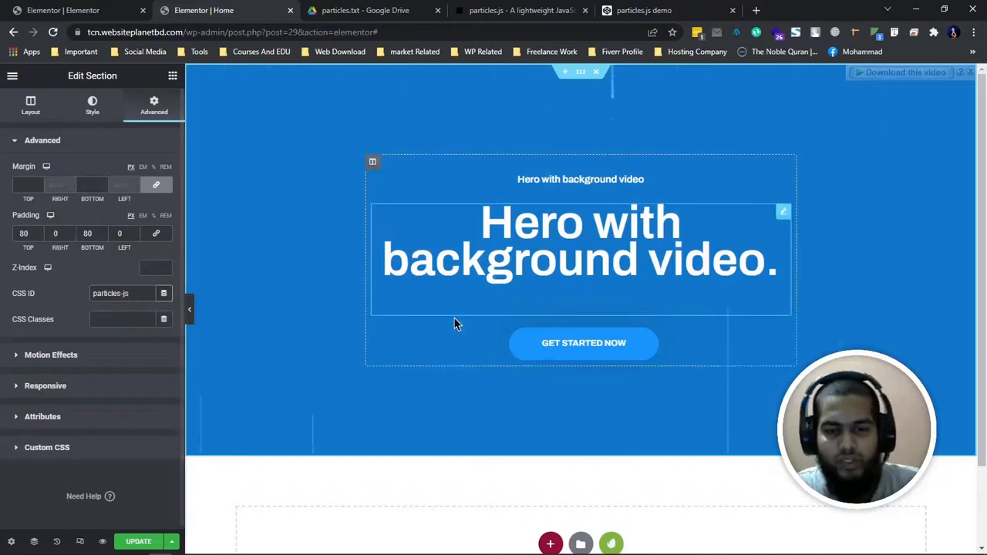
{"action": "scroll", "scroll_direction": "down", "scroll_amount": 3}
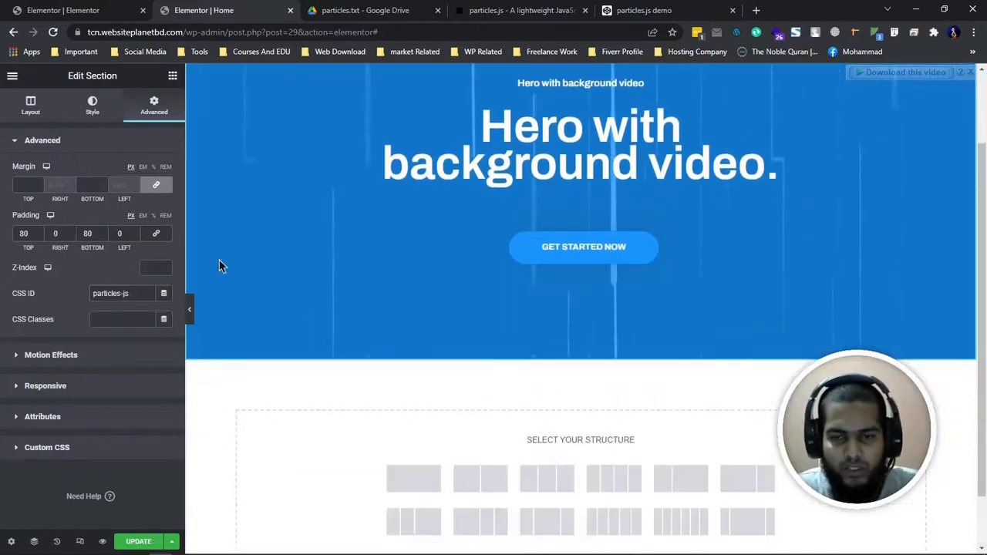
{"action": "left_click", "coordinate": [30, 105]}
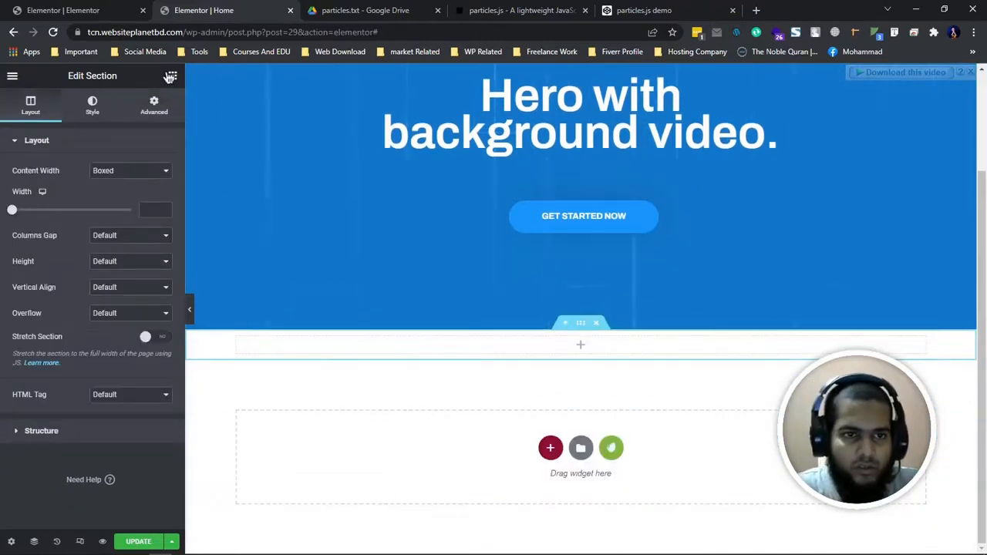
Drag an HTML widget into the section beneath the hero
{"action": "left_click", "coordinate": [173, 75]}
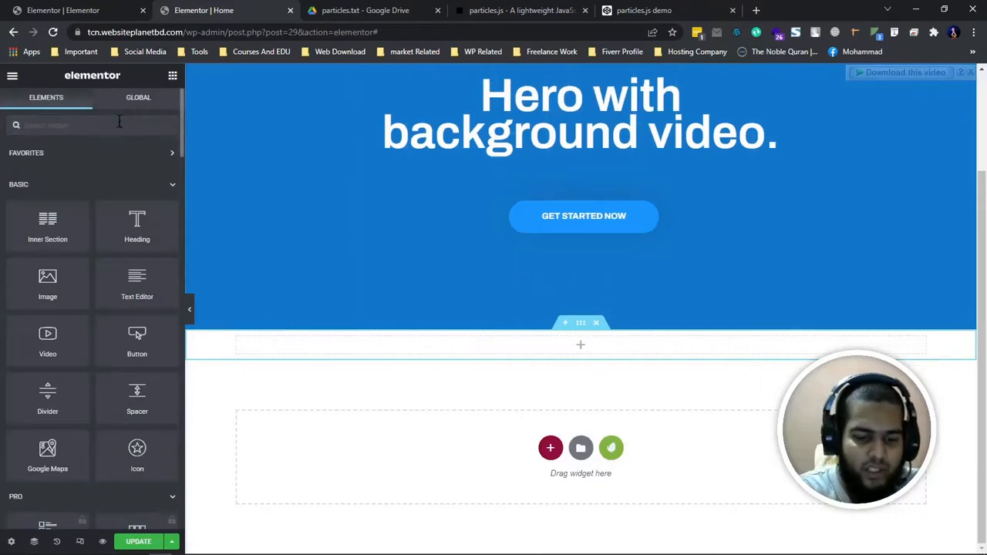
{"action": "left_click_drag", "start_coordinate": [48, 170], "coordinate": [543, 346]}
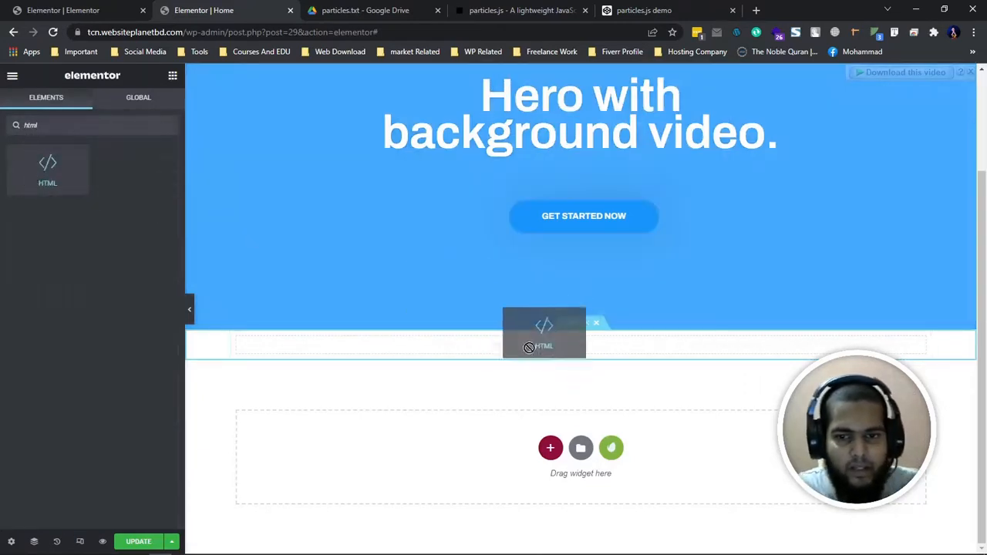
{"action": "left_click_drag", "start_coordinate": [46, 162], "coordinate": [543, 342]}
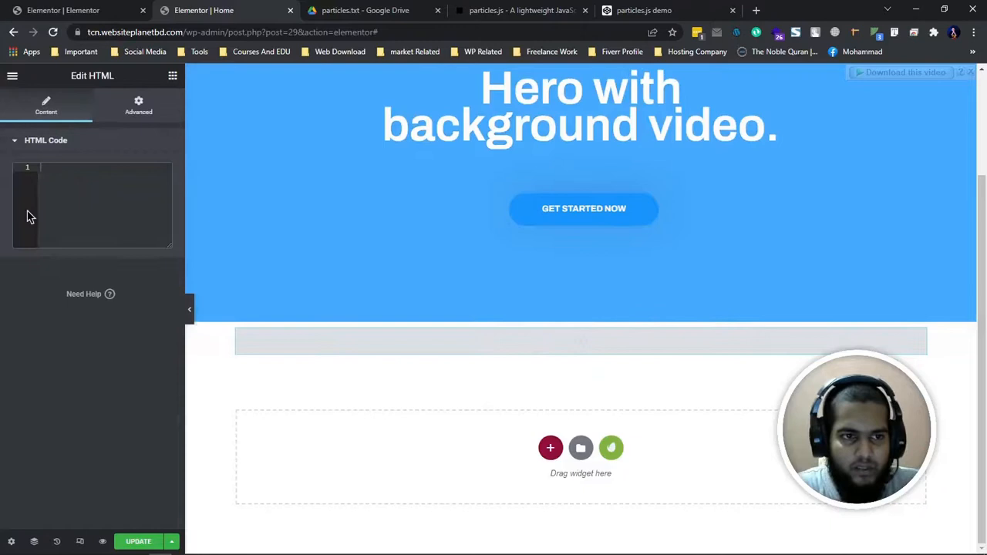